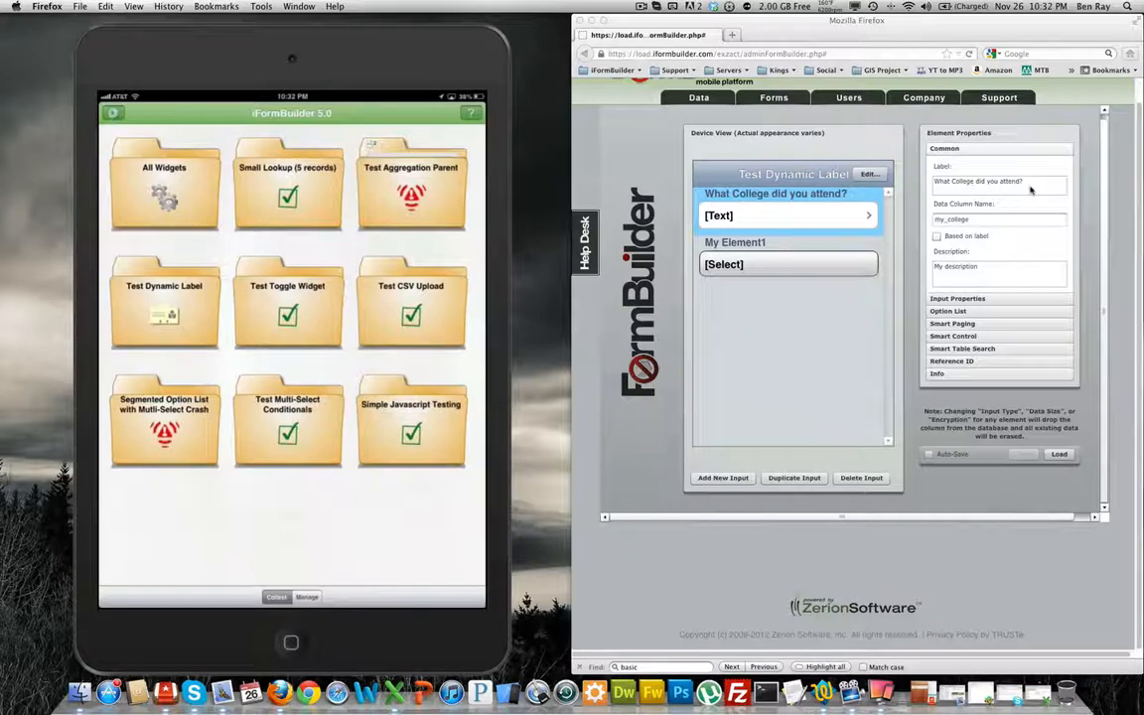
Step: Expand the Smart Control section for the college question's text element
left_click(961, 336)
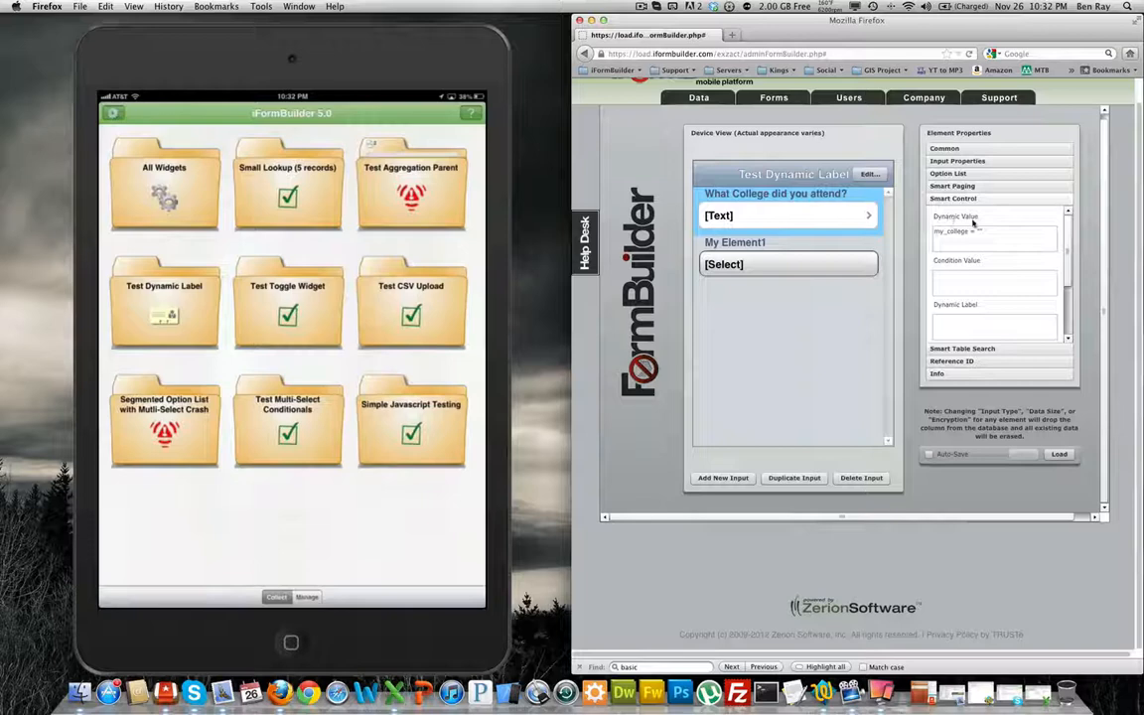
mouse_move(993, 231)
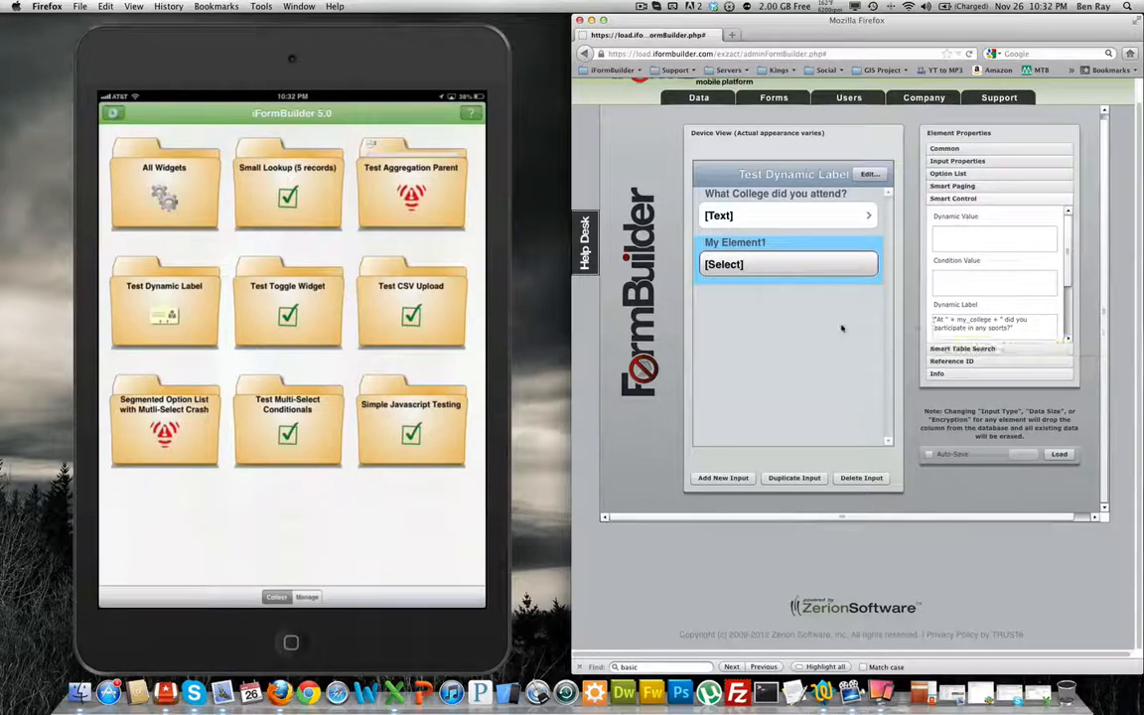
Step: Give My Element1 a Dynamic Label referencing my_college, asking about sports participation
left_click(784, 215)
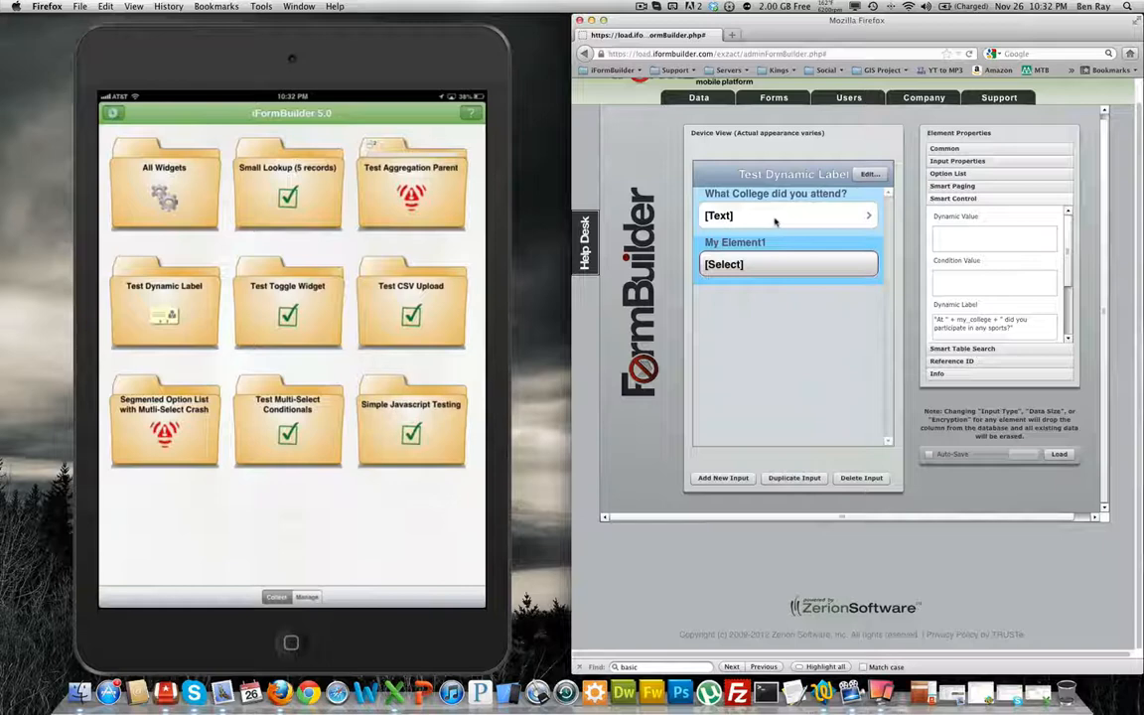